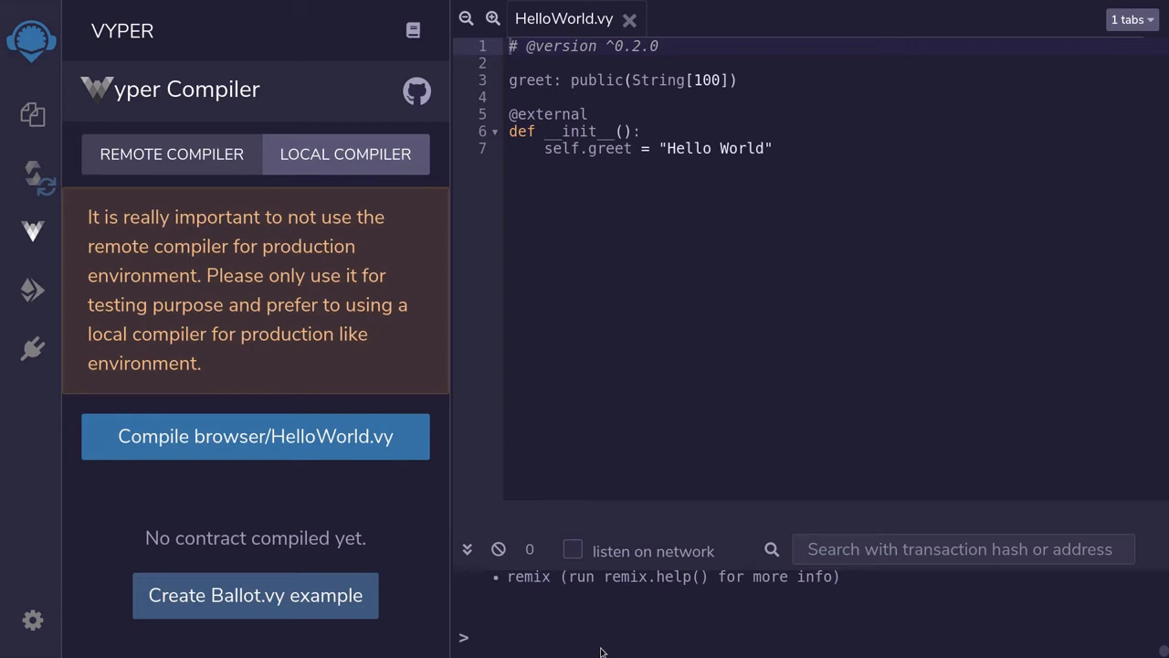
{"action": "mouse_move", "coordinate": [424, 592]}
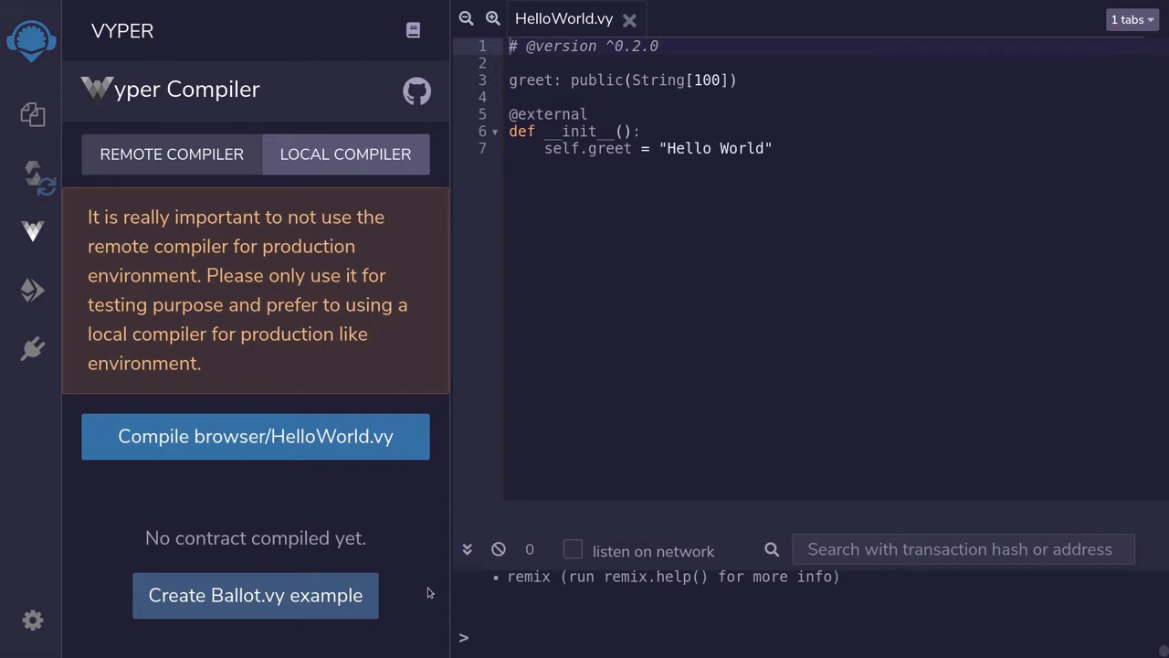
{"action": "mouse_move", "coordinate": [643, 119]}
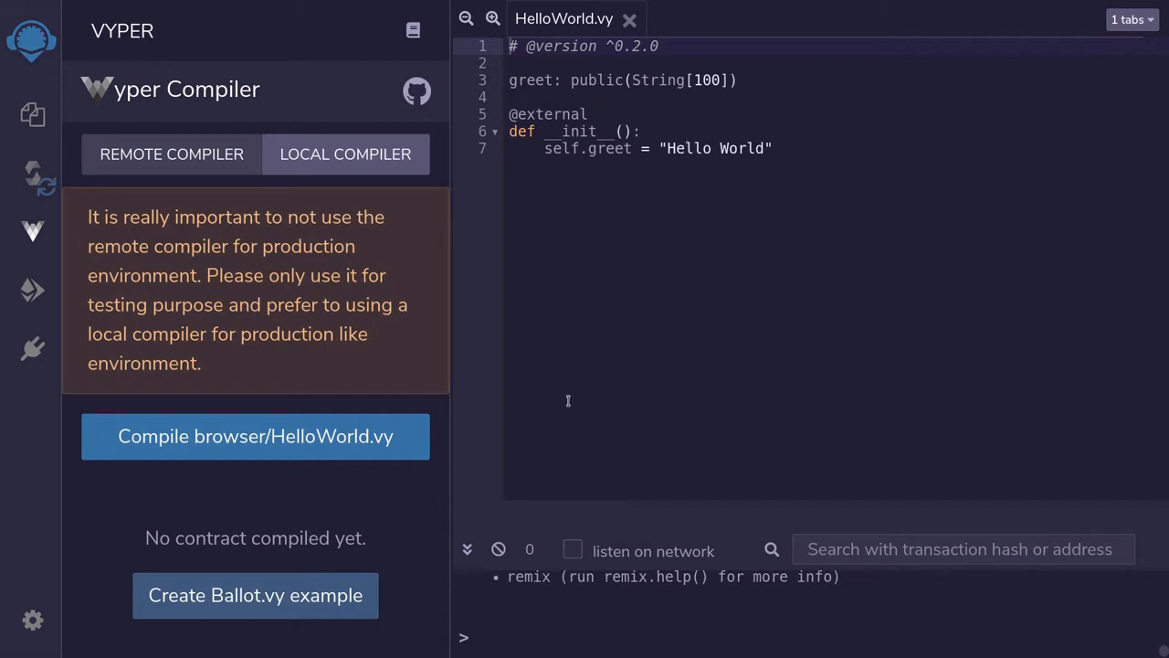
Attempt to compile HelloWorld.vy with the Vyper plugin twice; it fails with a warning.
{"action": "left_click", "coordinate": [256, 435]}
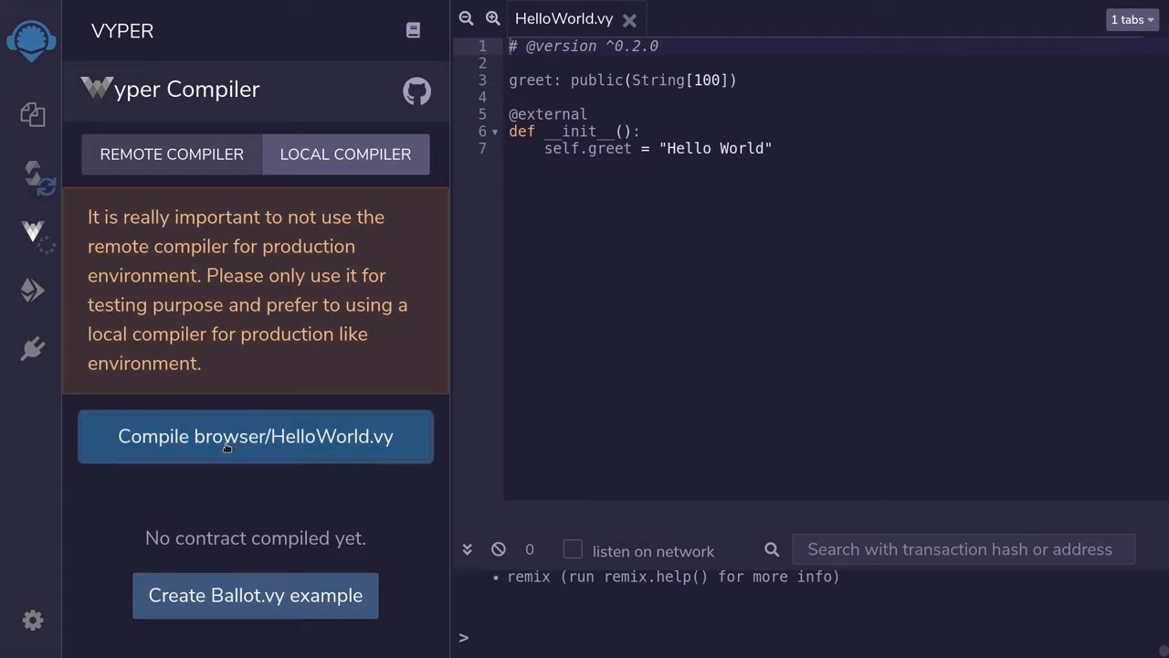
{"action": "left_click", "coordinate": [256, 435]}
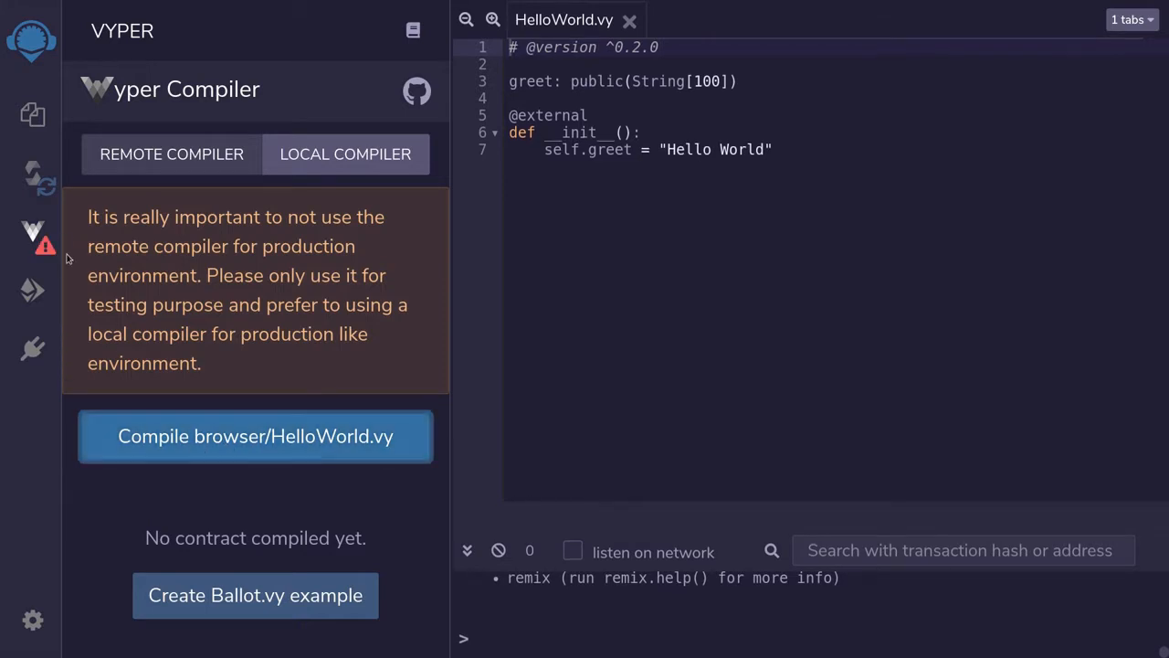
{"action": "mouse_move", "coordinate": [33, 235]}
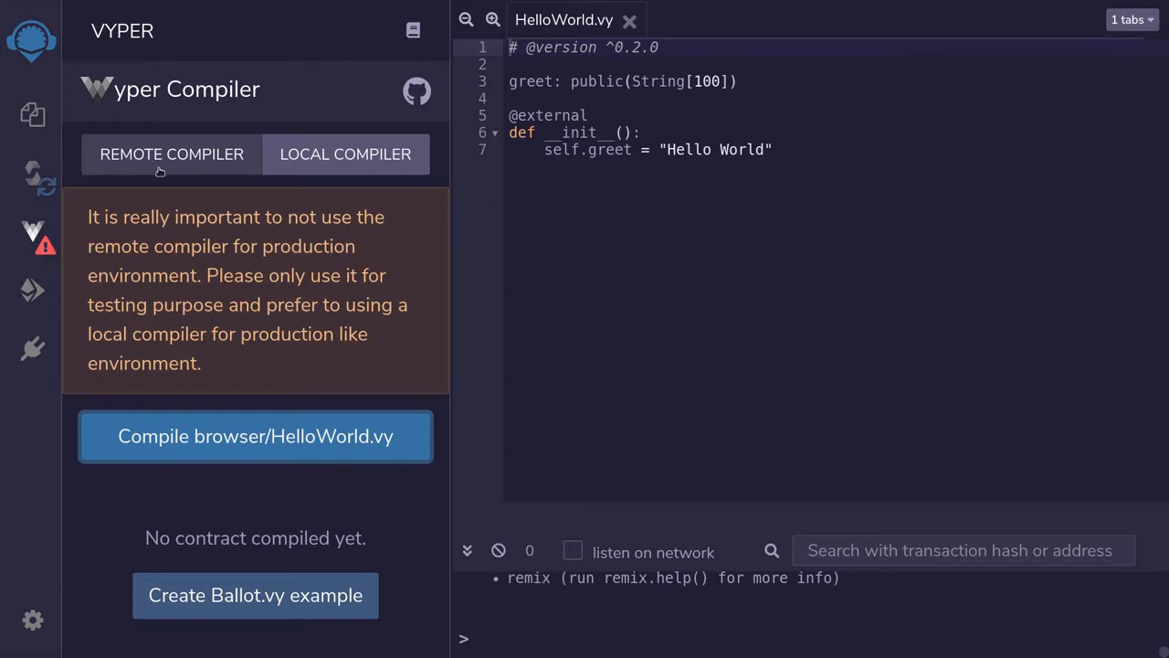
{"action": "mouse_move", "coordinate": [182, 171]}
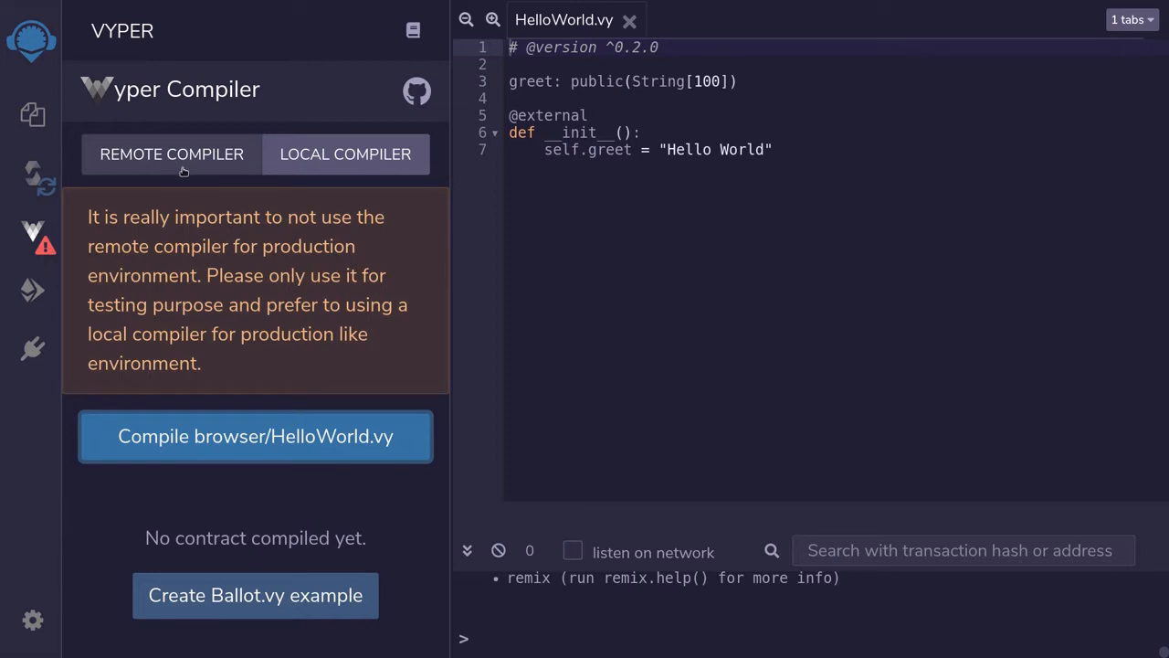
{"action": "left_click", "coordinate": [345, 154]}
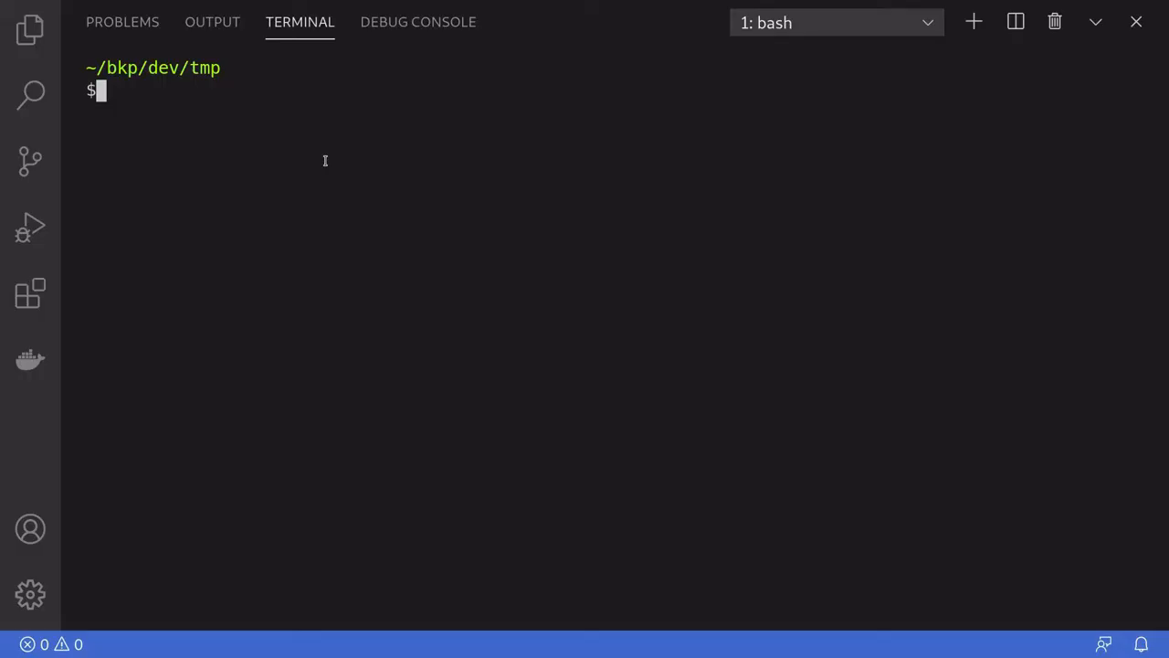
{"action": "mouse_move", "coordinate": [290, 126]}
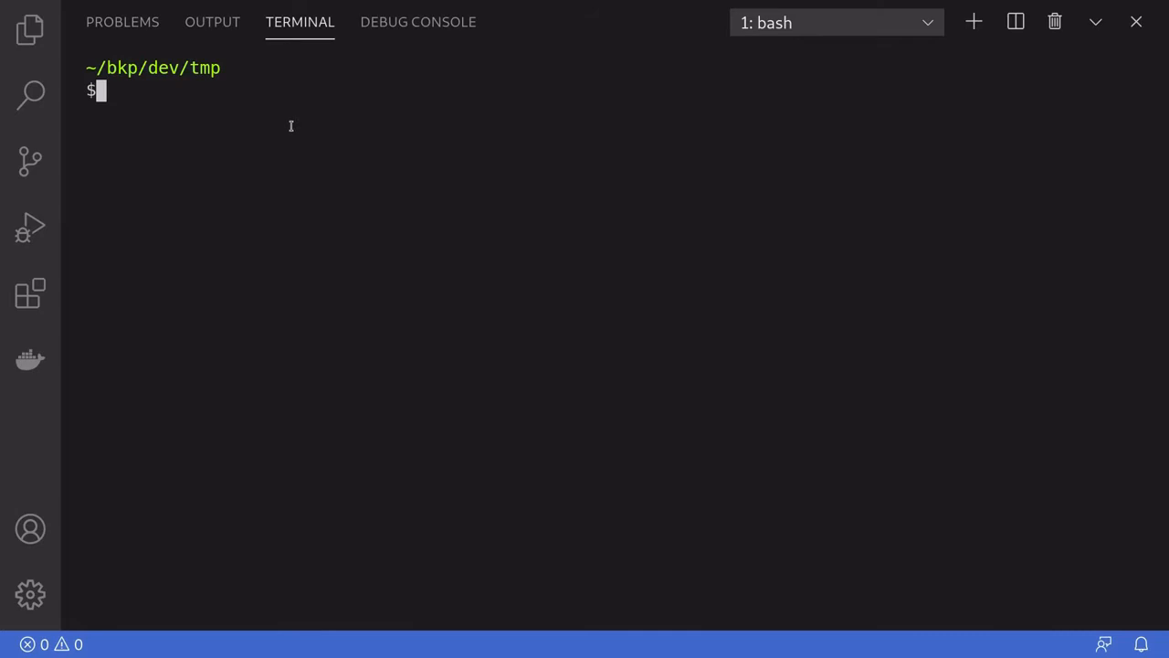
{"action": "type", "text": "git clone https://github.com/jacqueswww/vyper-server.git"}
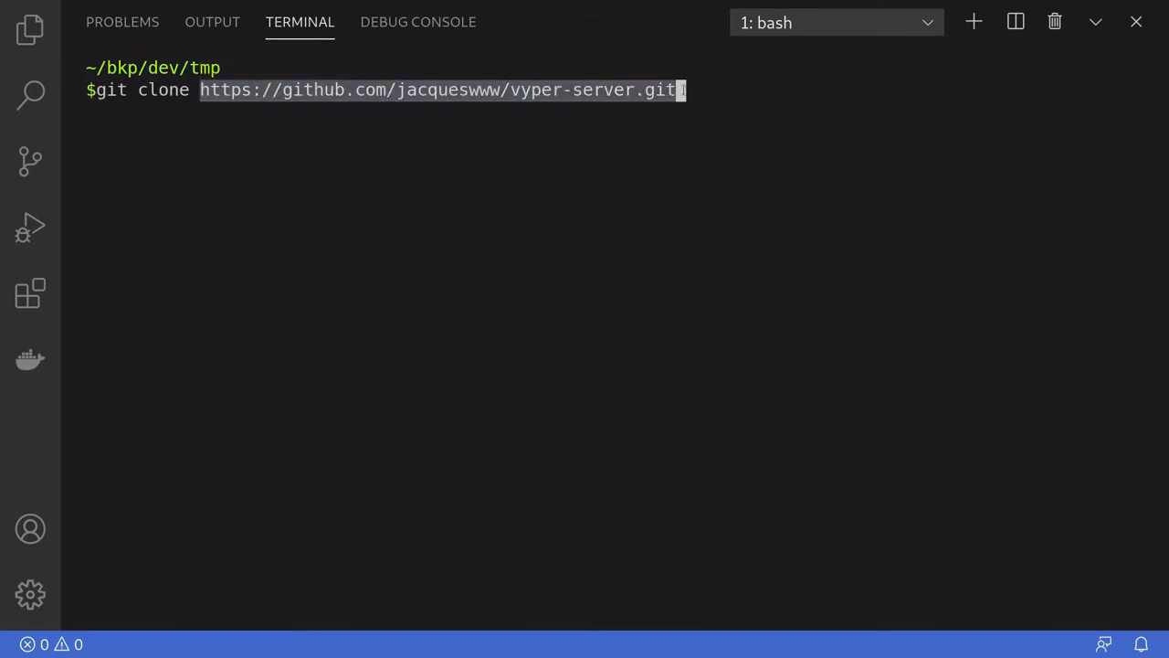
{"action": "key", "text": "Enter"}
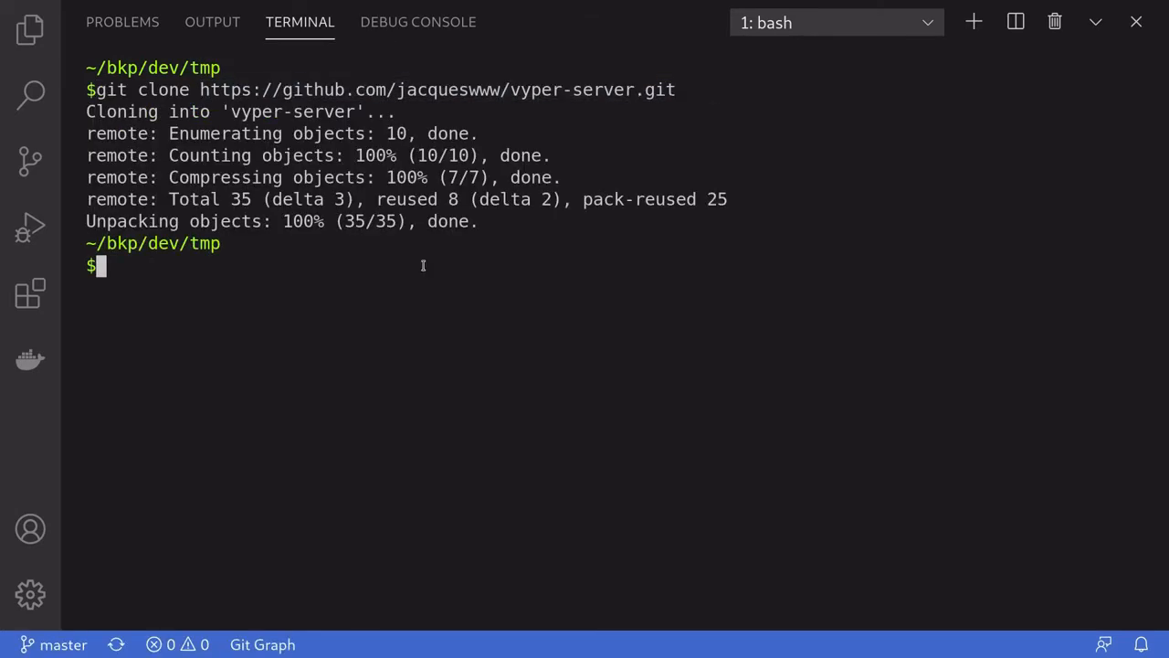
{"action": "type", "text": "cd vyper-server/"}
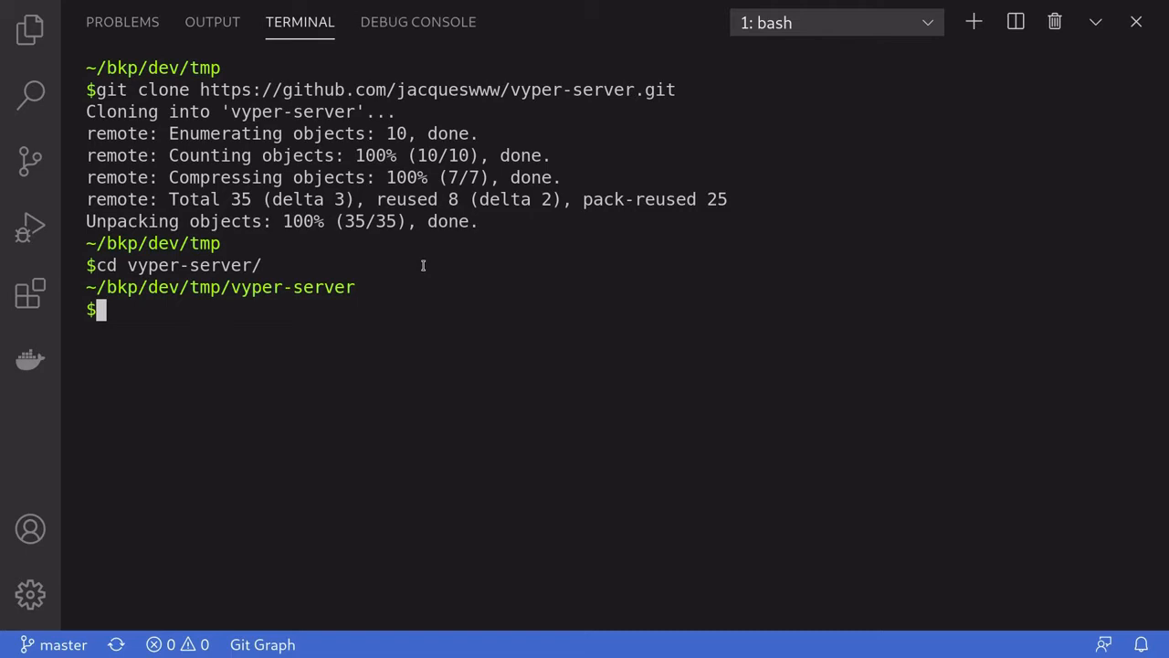
Create a Python 3 virtualenv named venv and activate it via venv/bin/activate.
{"action": "type", "text": "virtualenv -p python"}
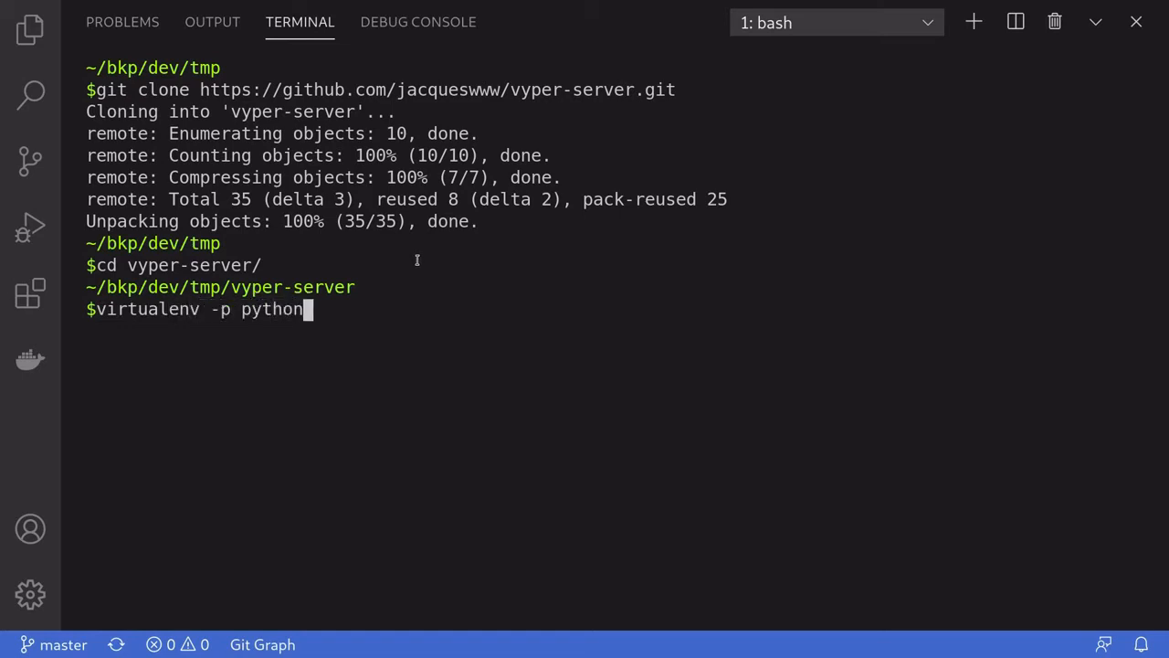
{"action": "type", "text": "3 venv"}
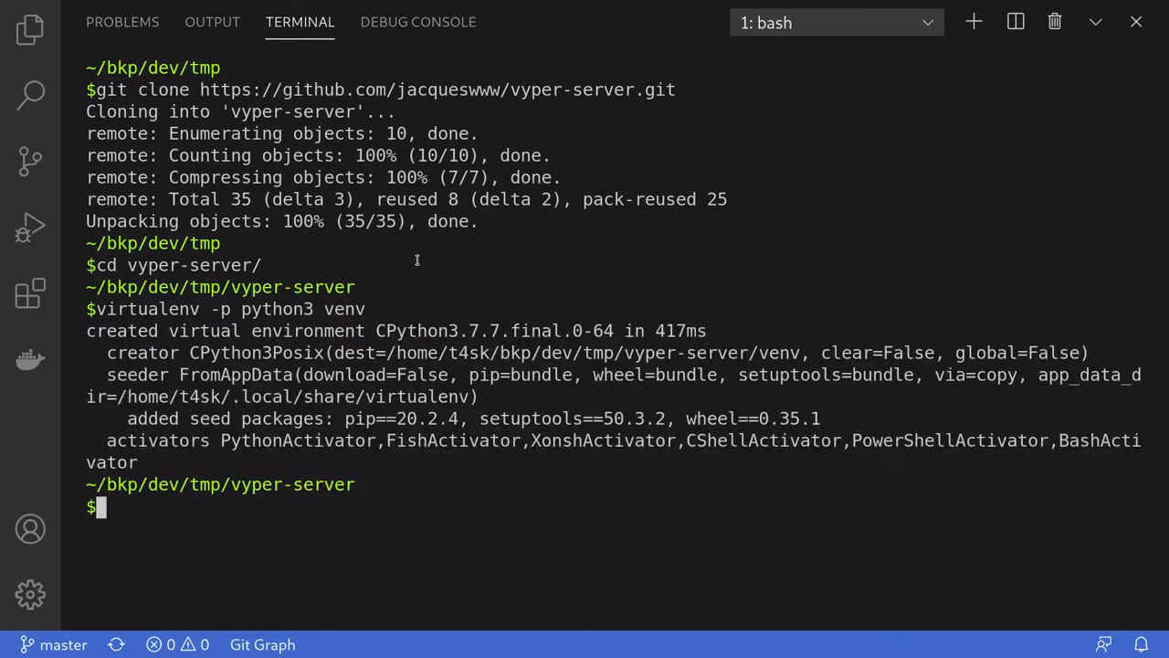
{"action": "type", "text": "sour"}
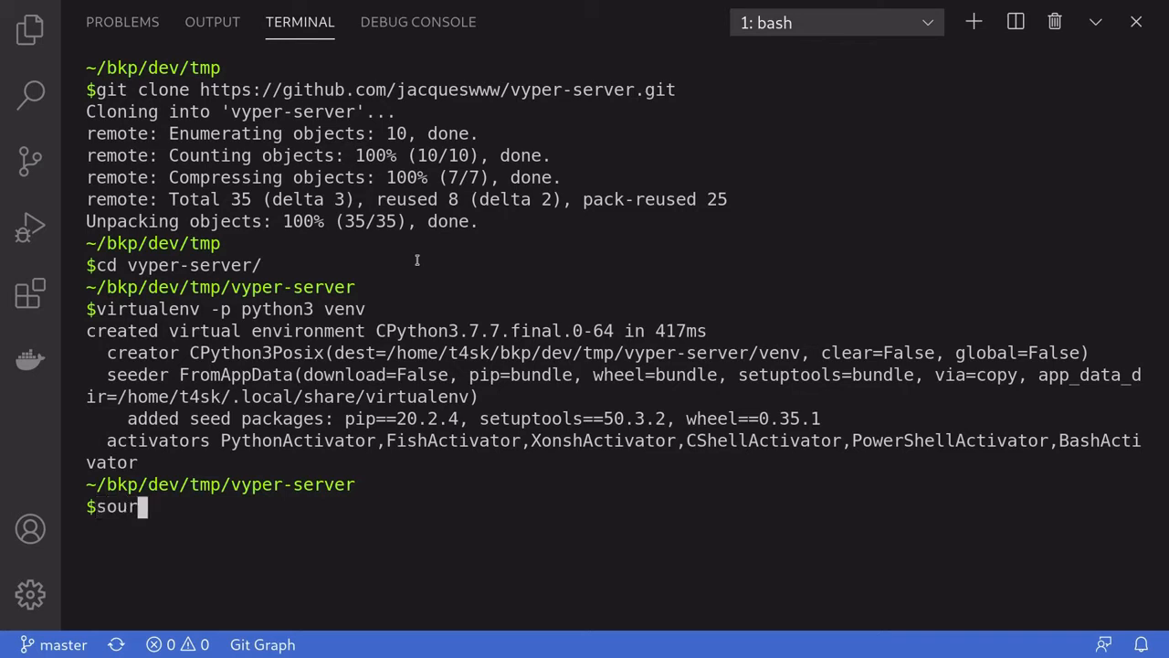
{"action": "type", "text": "ce venv/"}
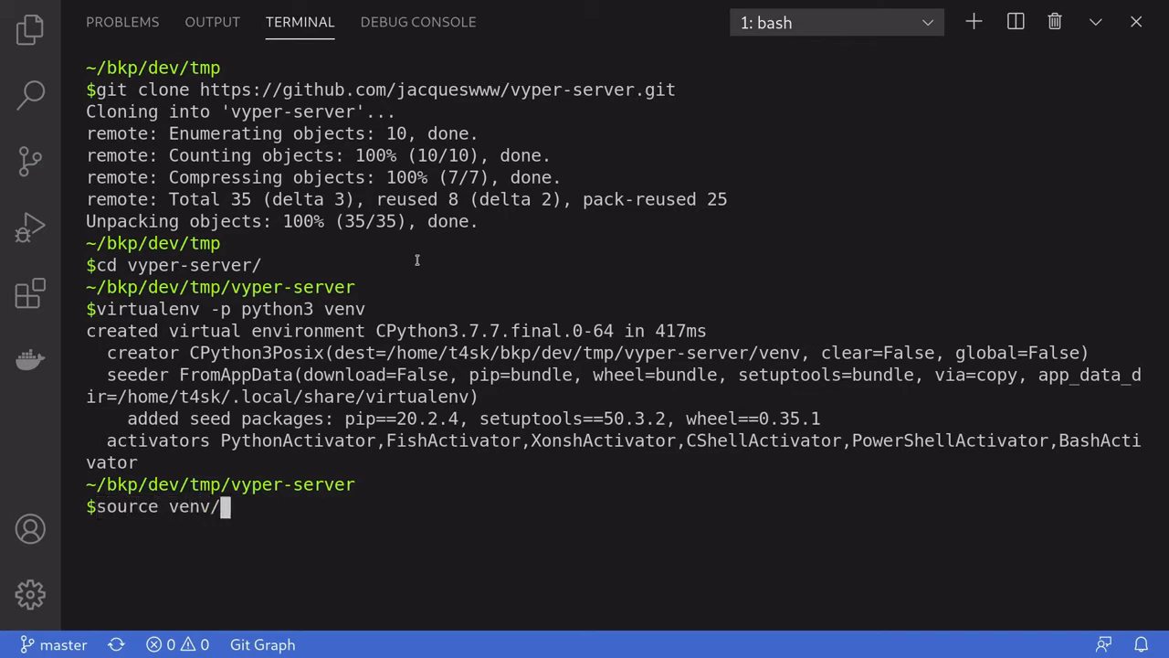
{"action": "type", "text": "bin/activate"}
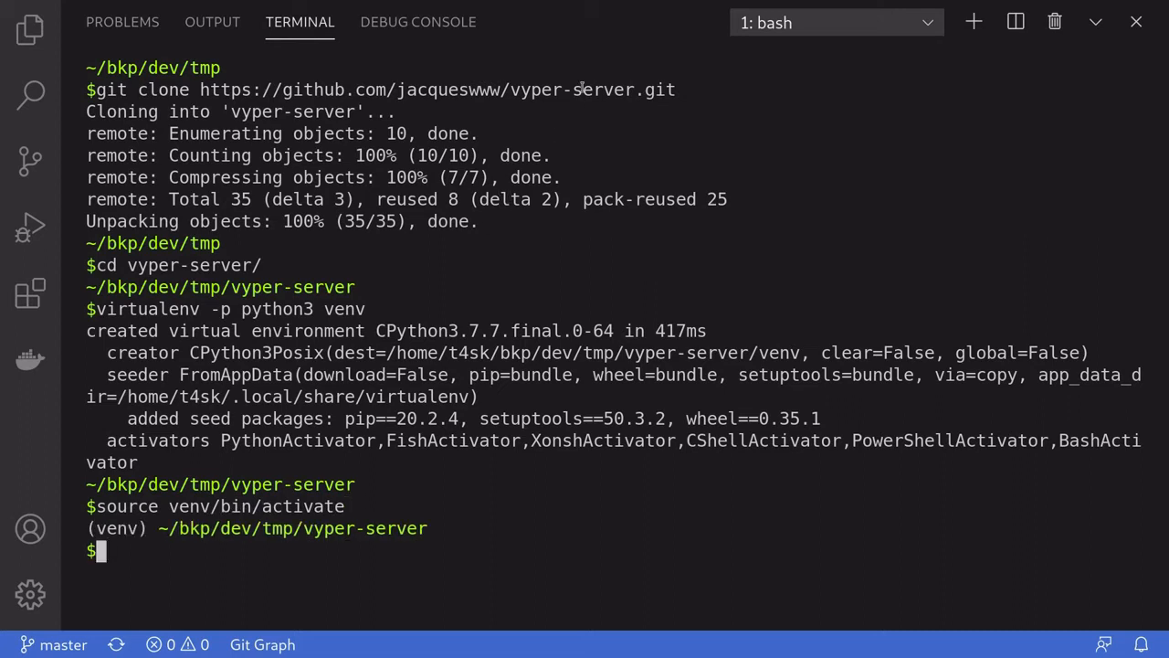
{"action": "mouse_move", "coordinate": [555, 139]}
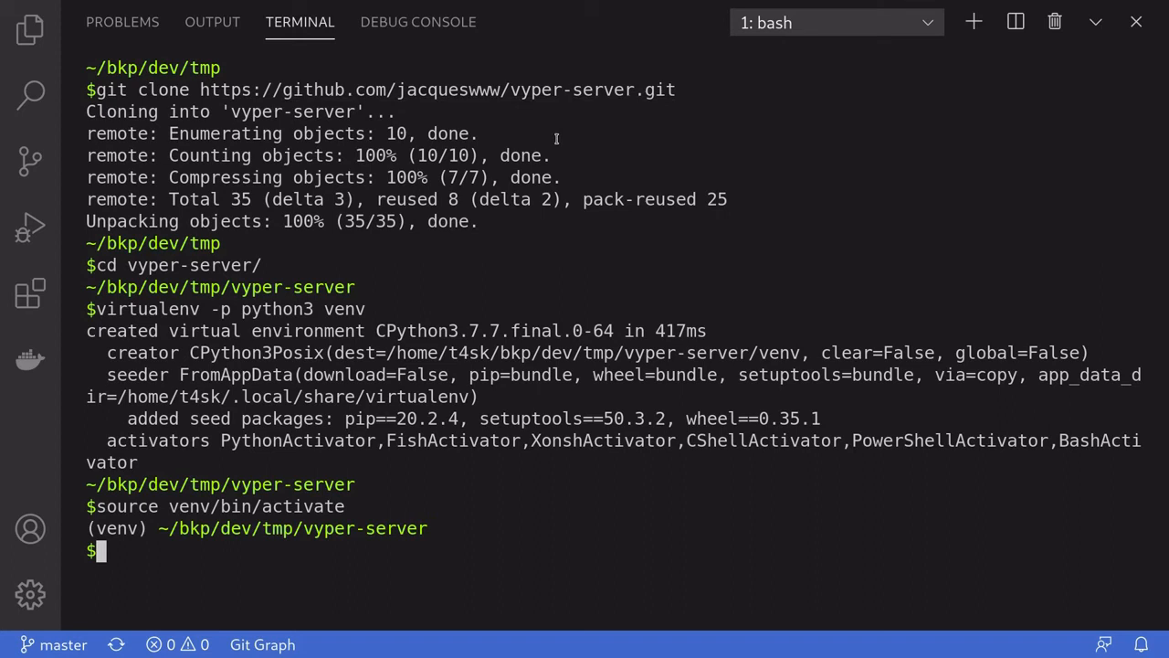
Install the server dependencies with pip install -r requirements.txt.
{"action": "type", "text": "pip"}
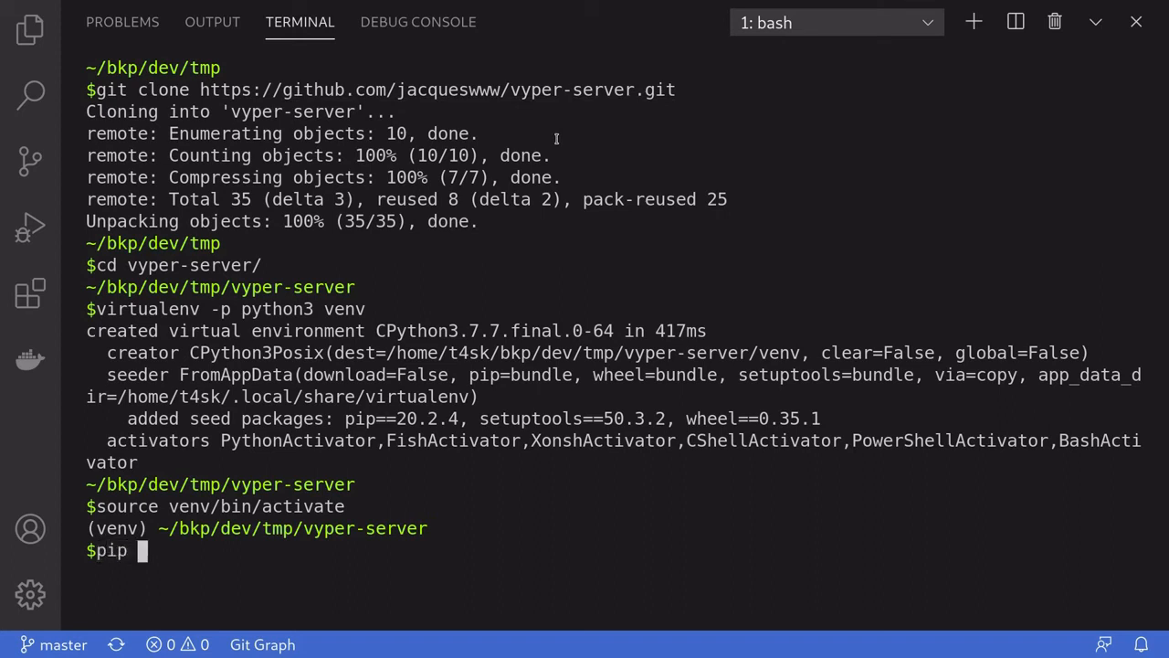
{"action": "type", "text": "install -r"}
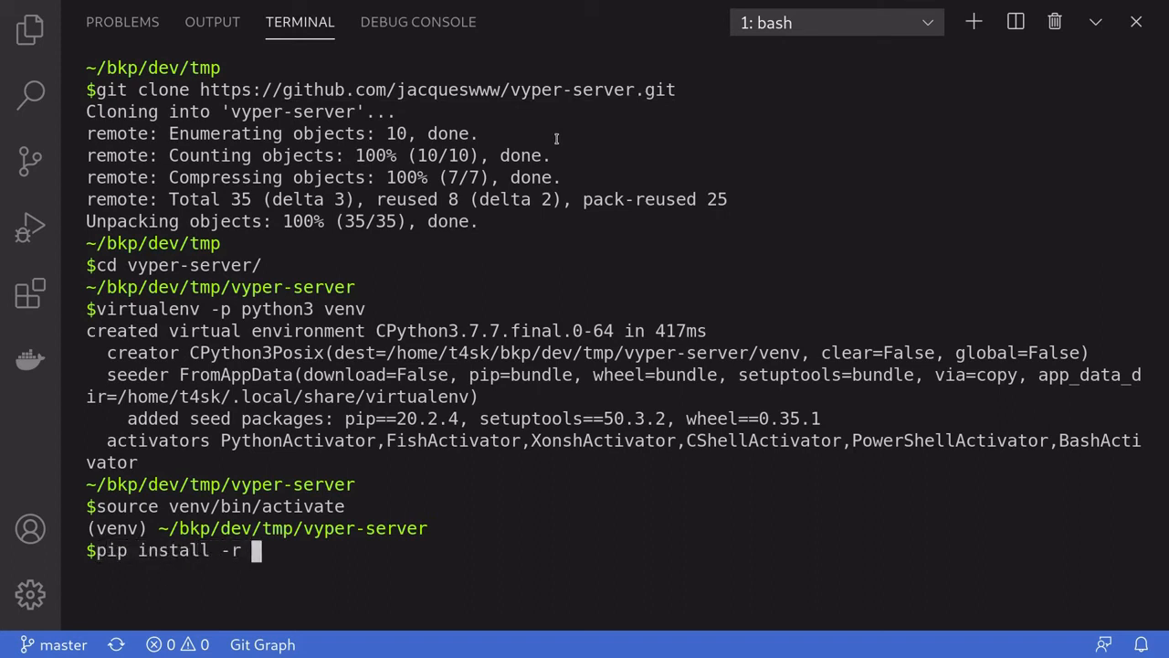
{"action": "type", "text": "requirements.txt qui"}
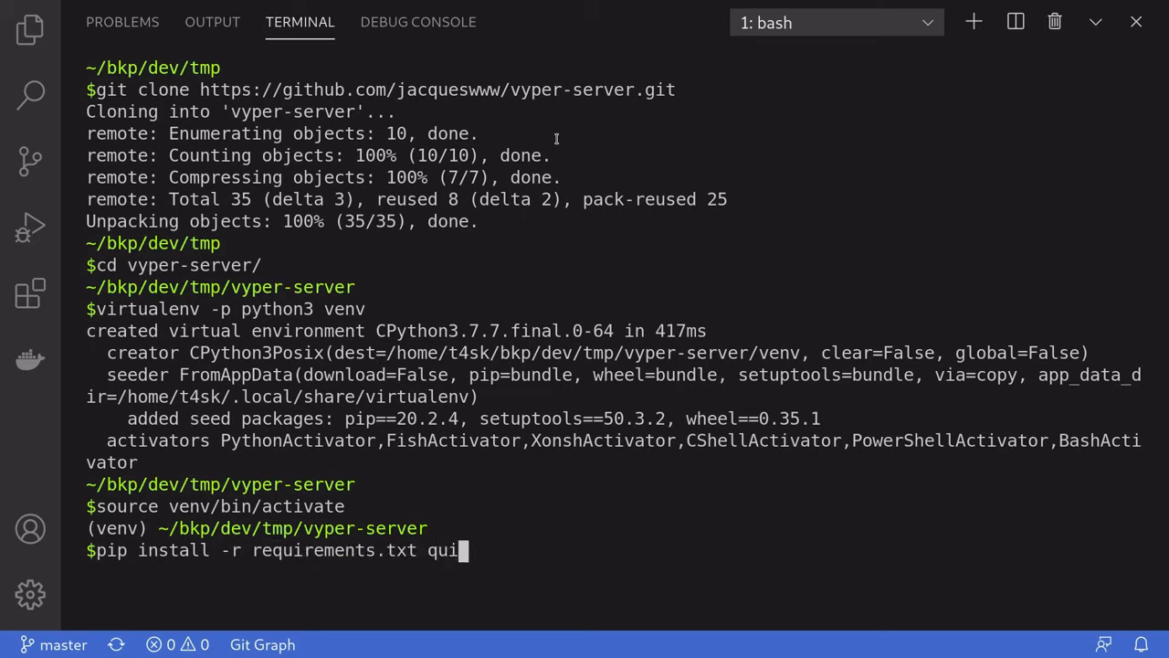
{"action": "key", "text": "backspace"}
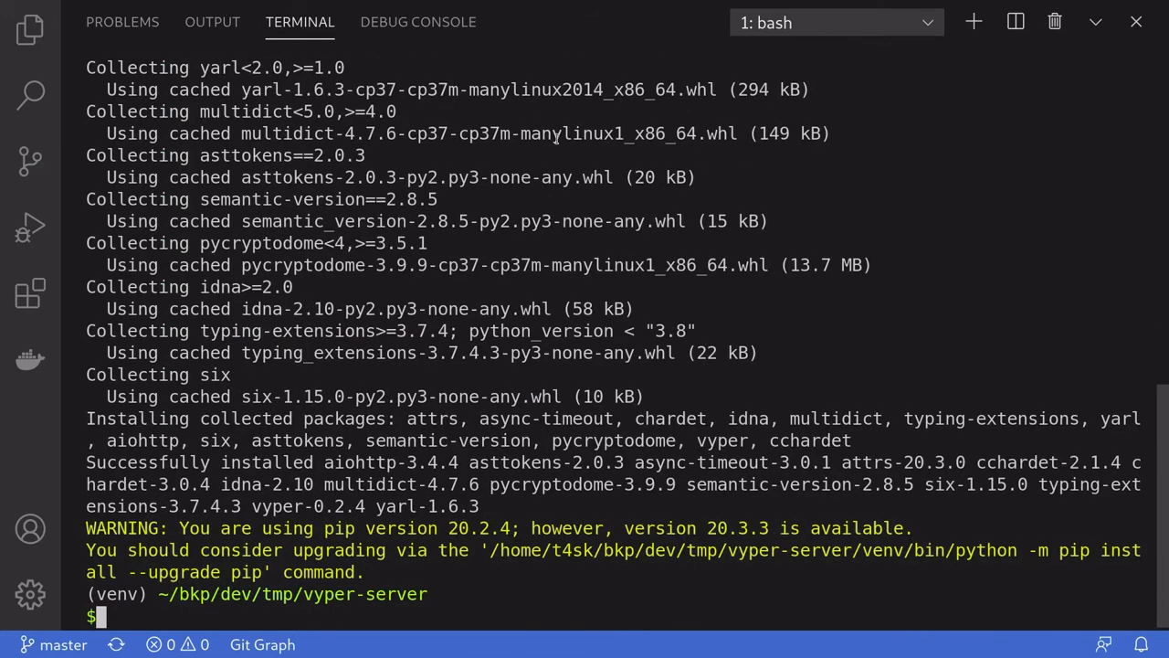
Start the Vyper server with python server.py, listening on 0.0.0.0:8080.
{"action": "type", "text": "python"}
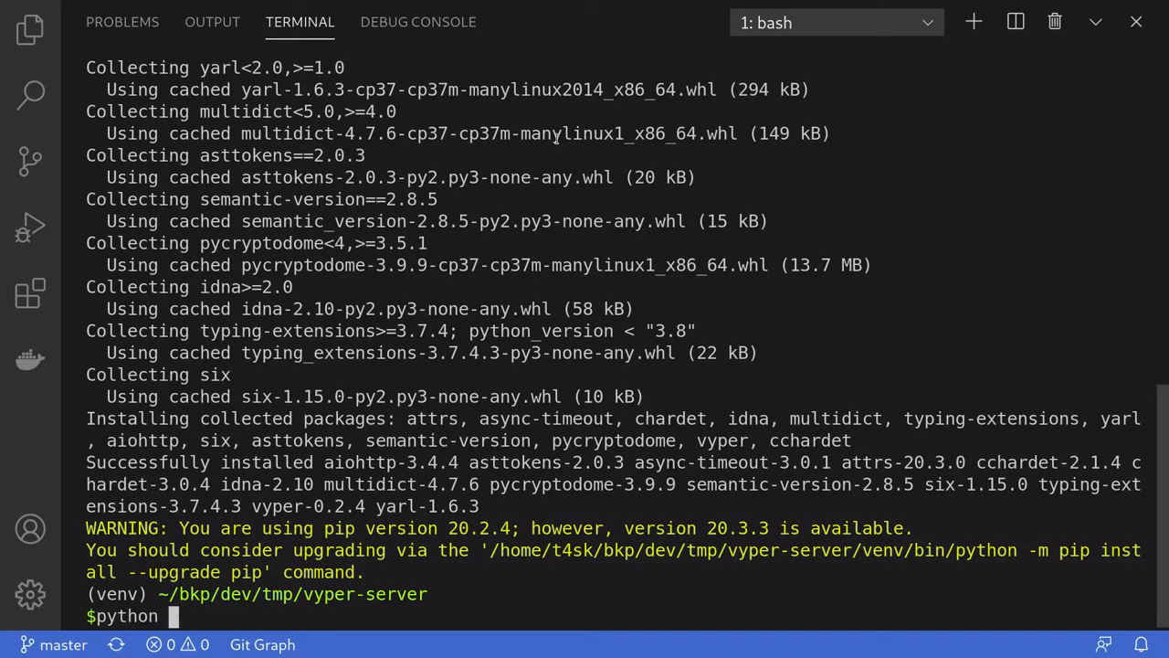
{"action": "type", "text": "server.py"}
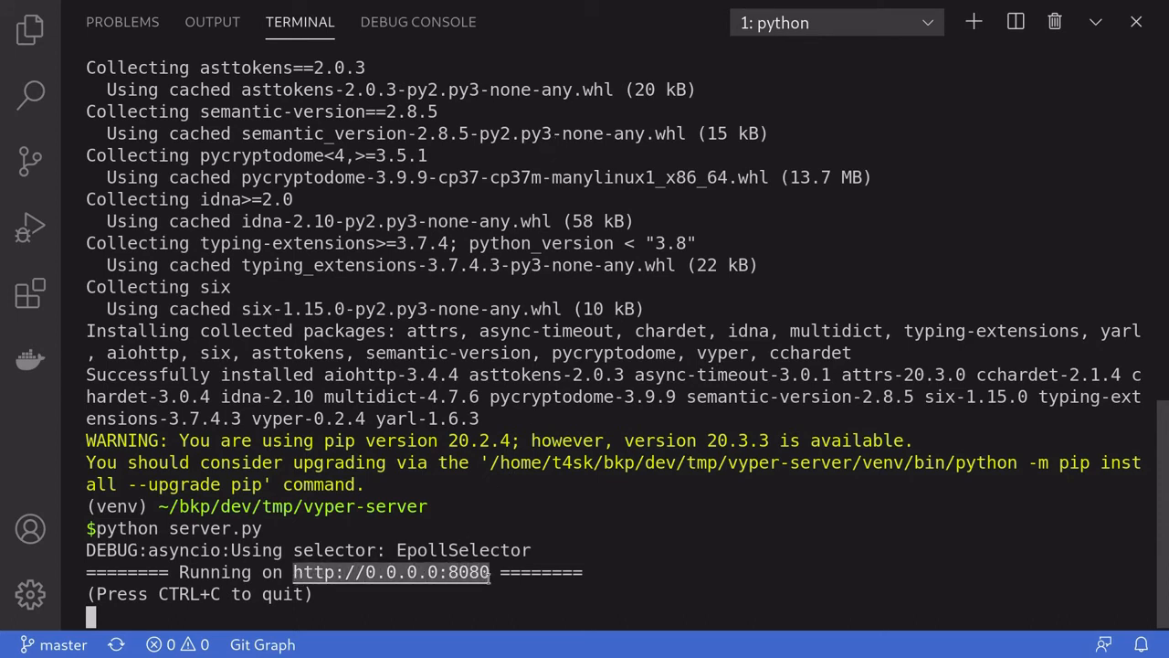
{"action": "mouse_move", "coordinate": [391, 572]}
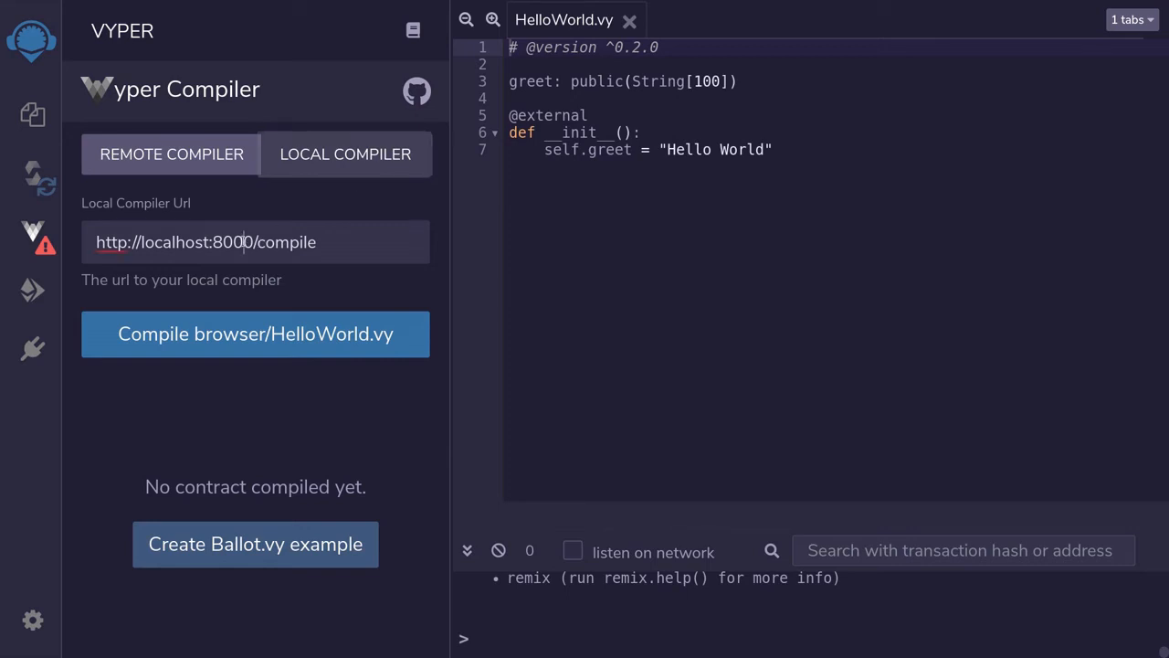
{"action": "key", "text": "Backspace"}
{"action": "type", "text": "8"}
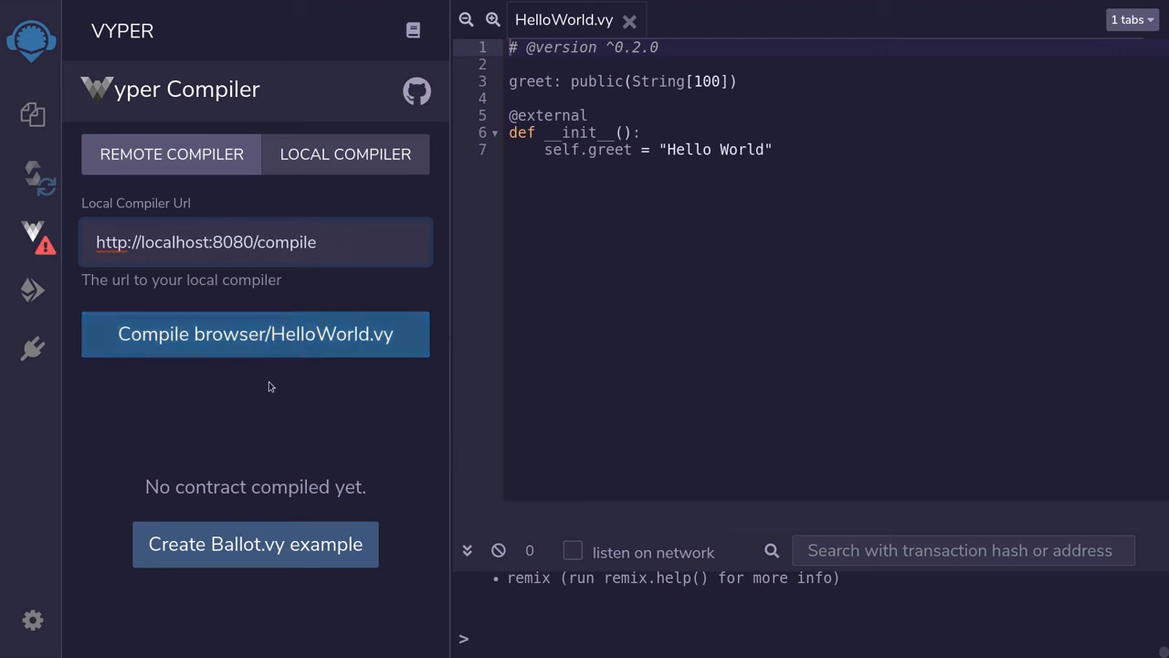
Compile HelloWorld.vy successfully via the local server and expand its ABI output.
{"action": "left_click", "coordinate": [256, 333]}
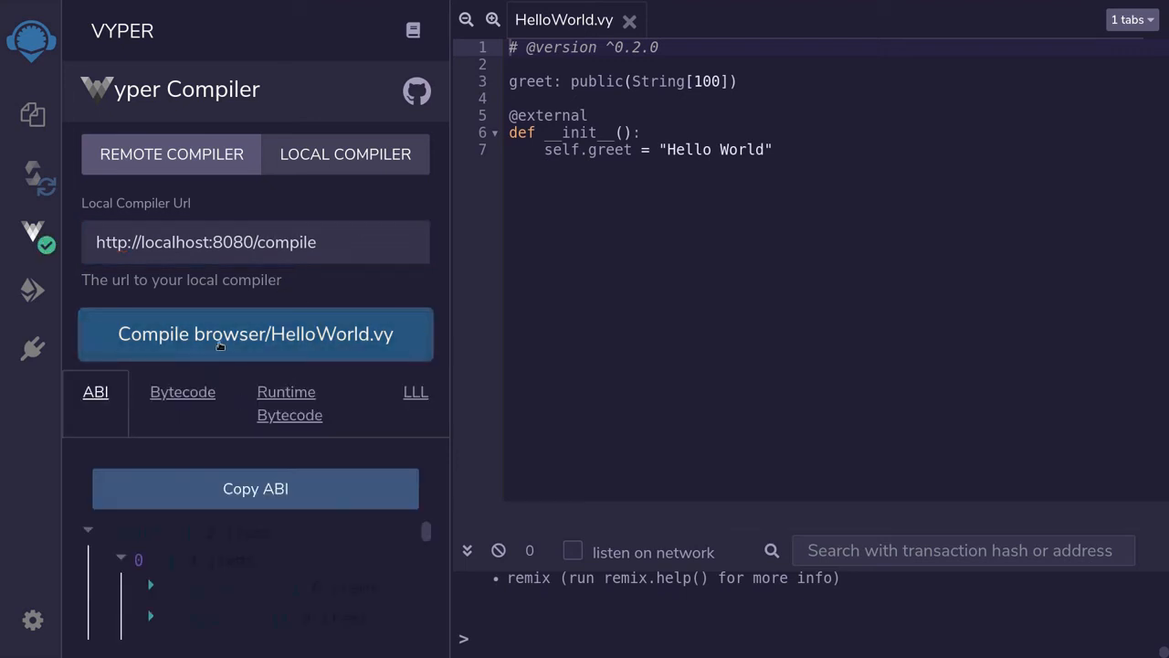
{"action": "left_click", "coordinate": [256, 332]}
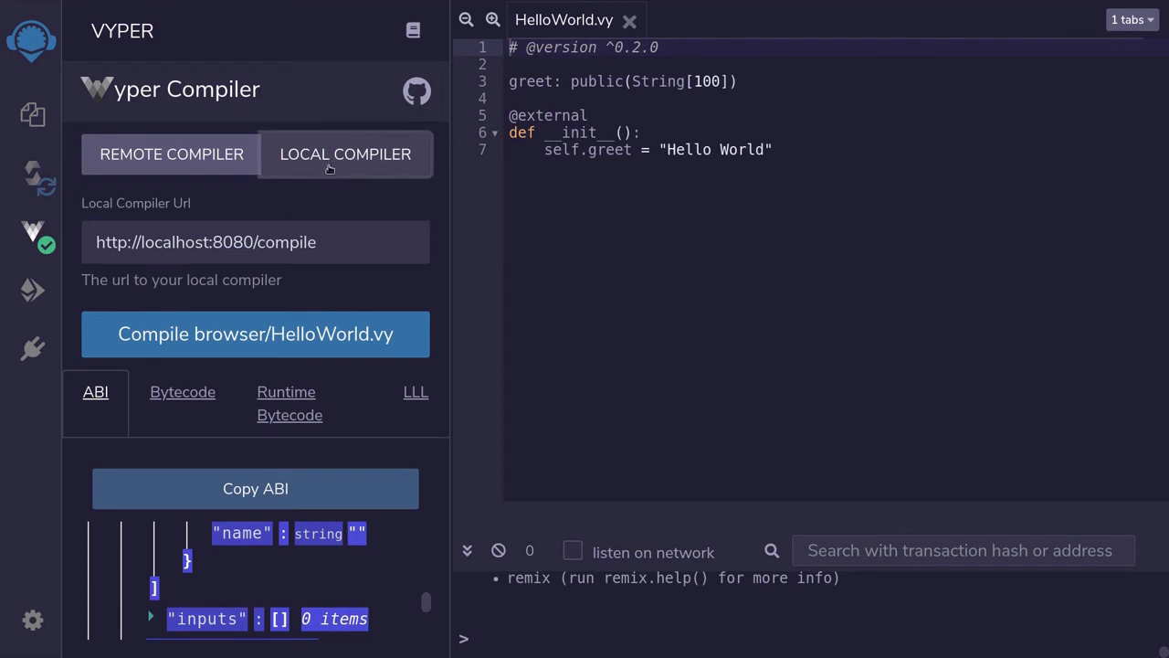
{"action": "mouse_move", "coordinate": [335, 194]}
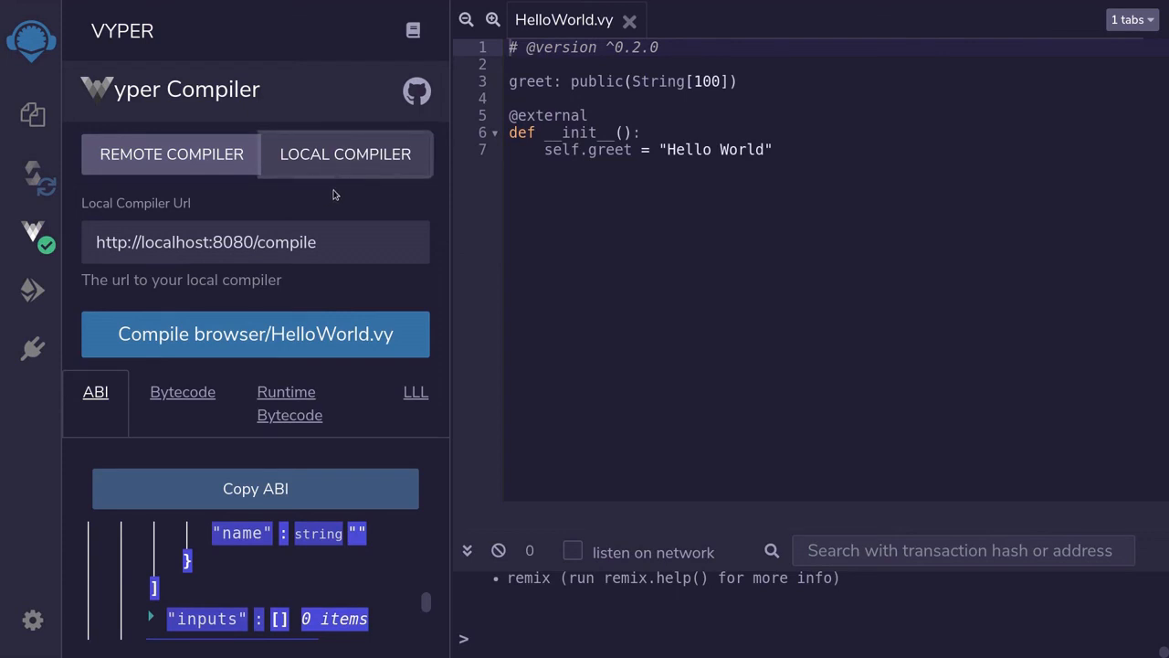